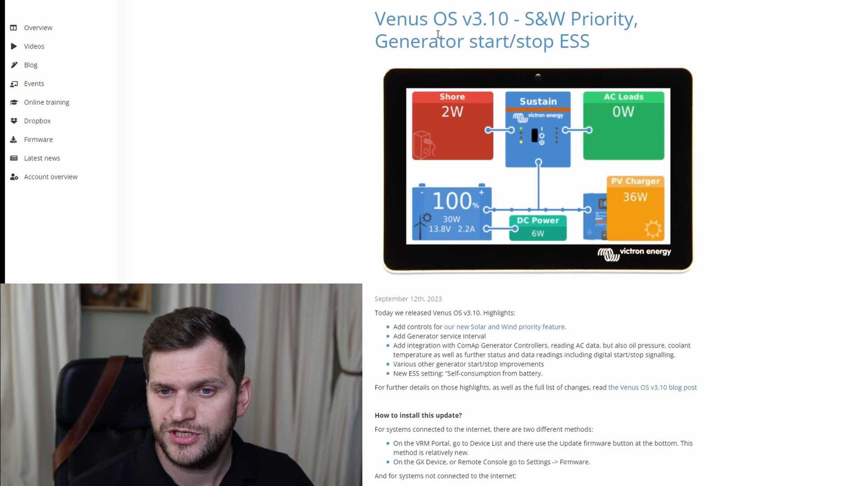
mouse_move(332, 11)
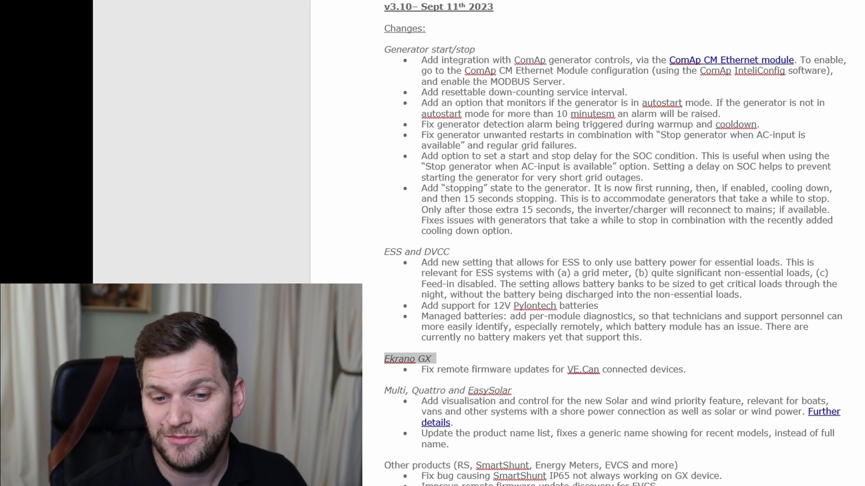
- Read through the Venus OS Large release notes, marking the Signal K Server and venus-data changes
scroll("down", 3)
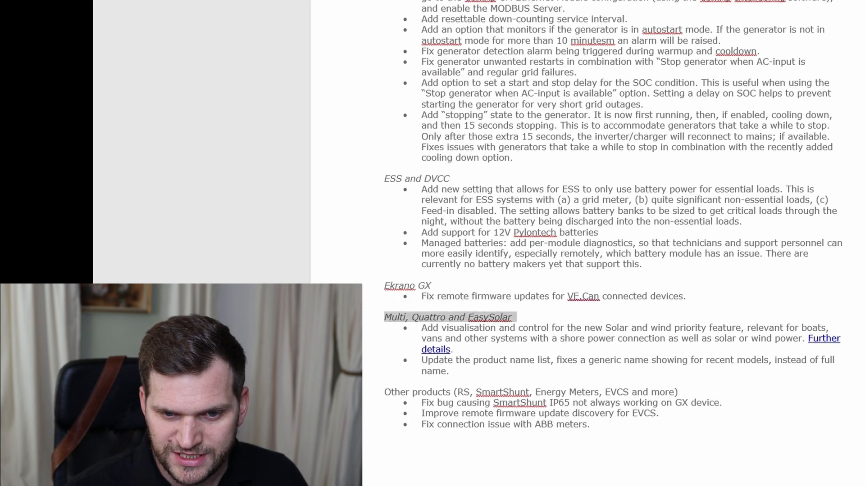
scroll("down", 3)
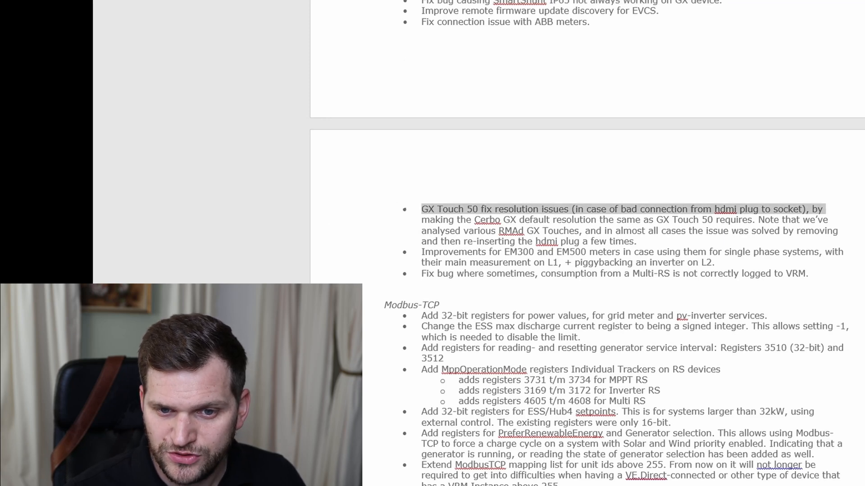
scroll("down", 3)
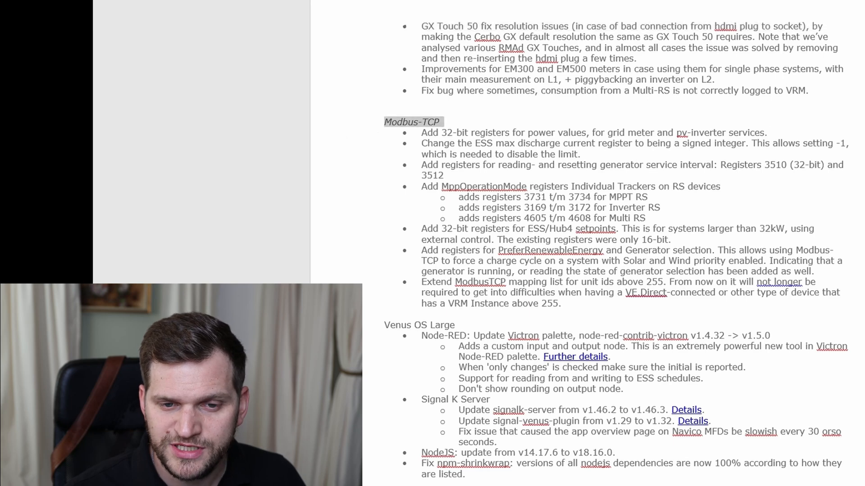
scroll("down", 3)
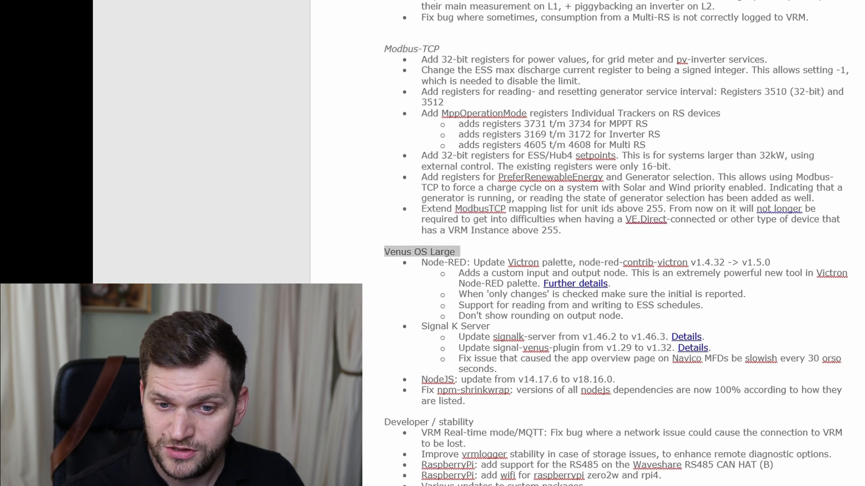
scroll("down", 3)
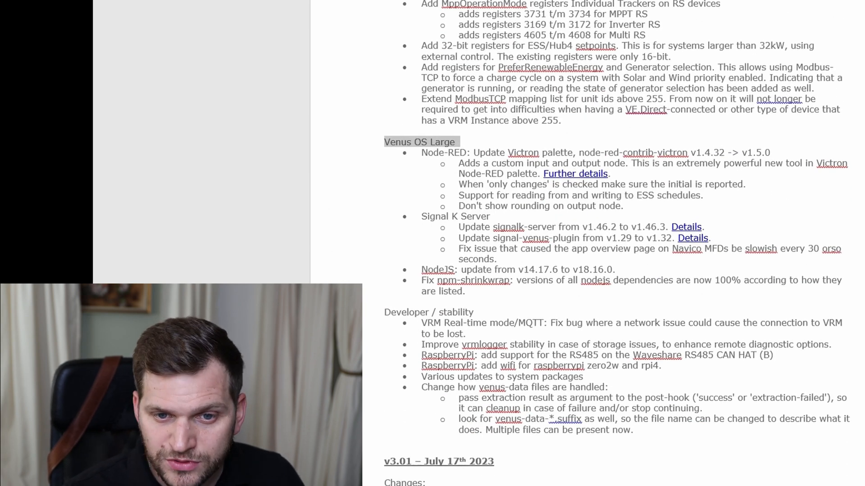
left_click_drag(661, 153, 771, 163)
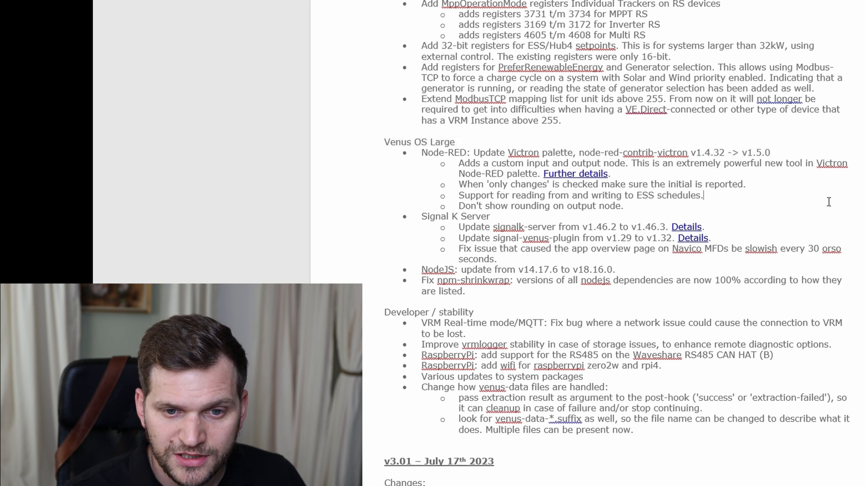
double_click(455, 216)
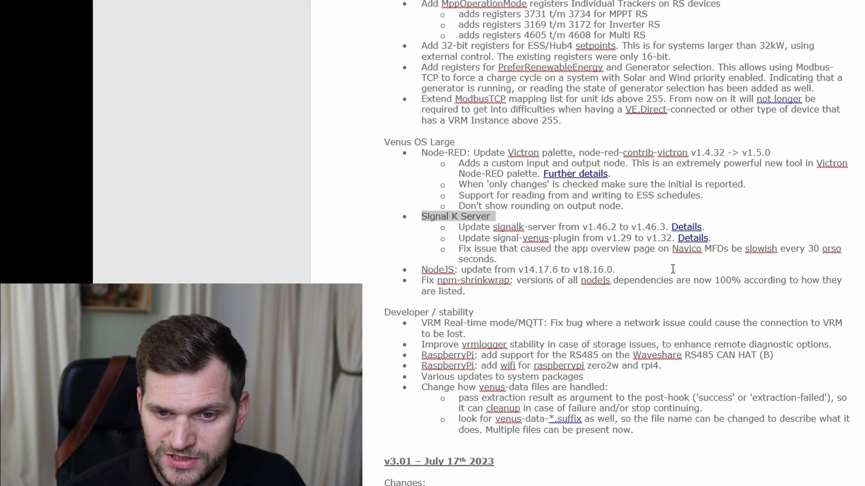
scroll("down", 3)
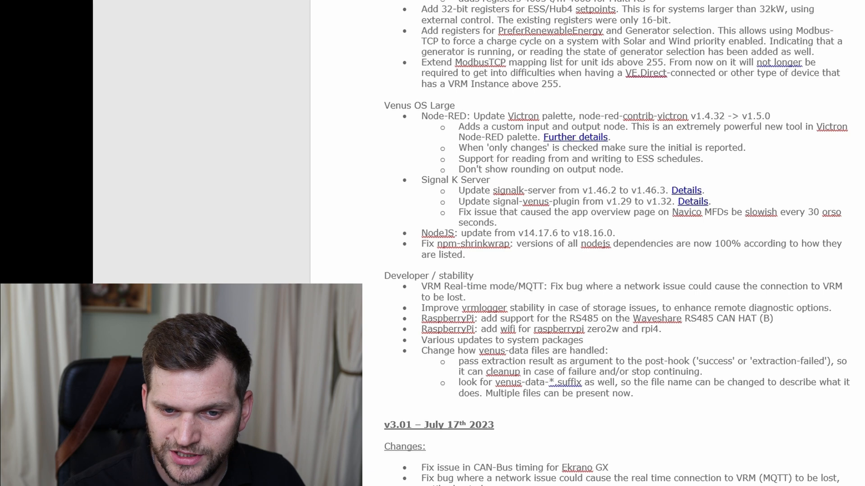
triple_click(606, 308)
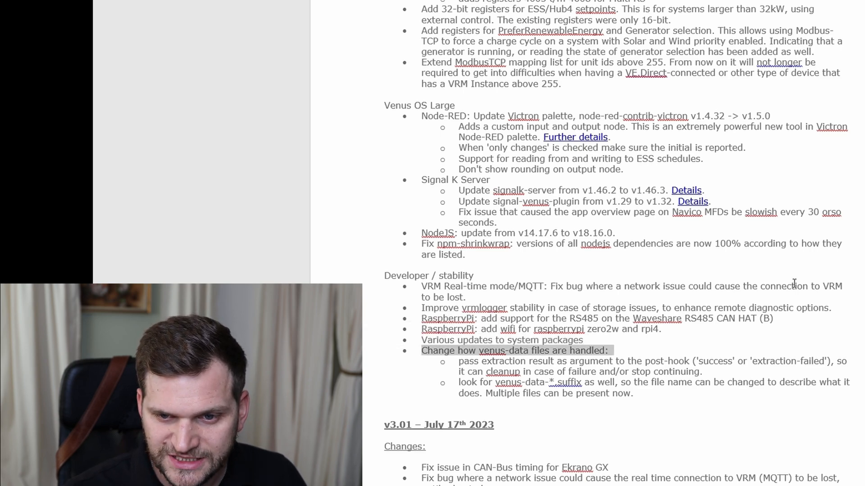
scroll("up", 3)
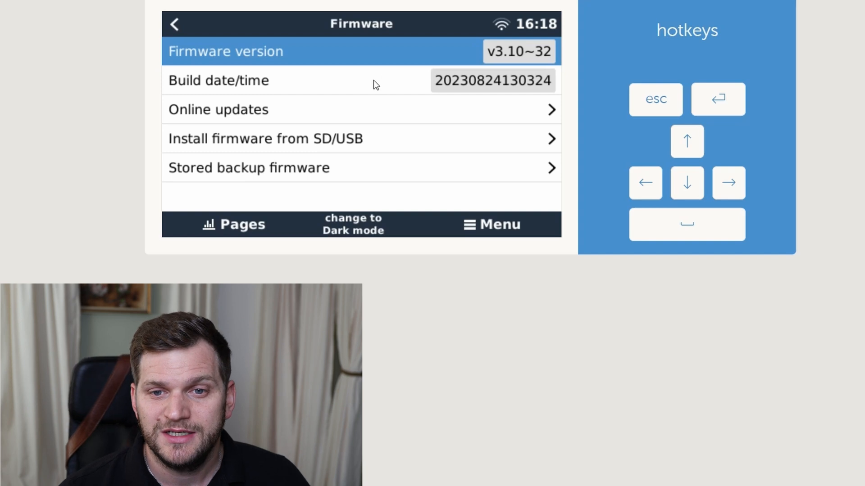
mouse_move(545, 64)
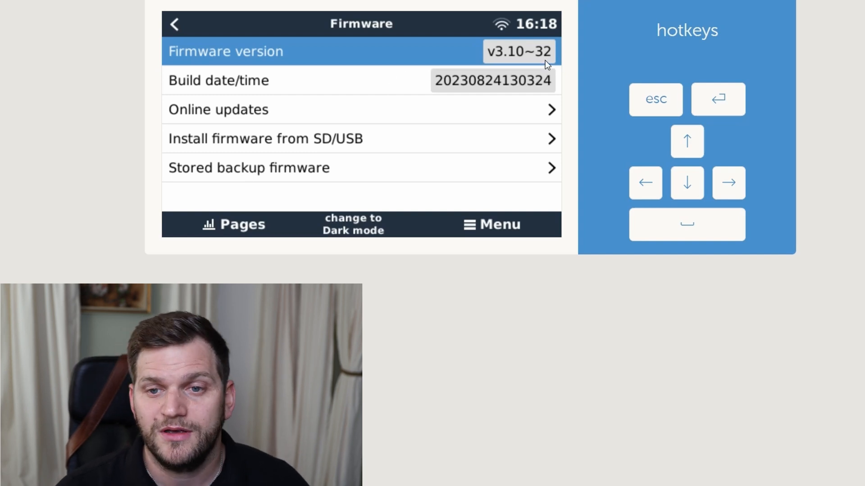
mouse_move(539, 99)
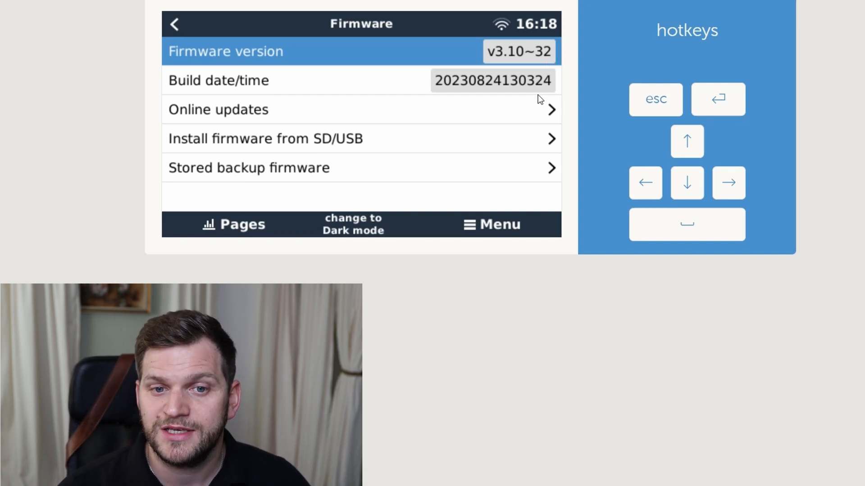
- Set the online update feed to Latest release and start installing the v3.10 firmware update
left_click(361, 109)
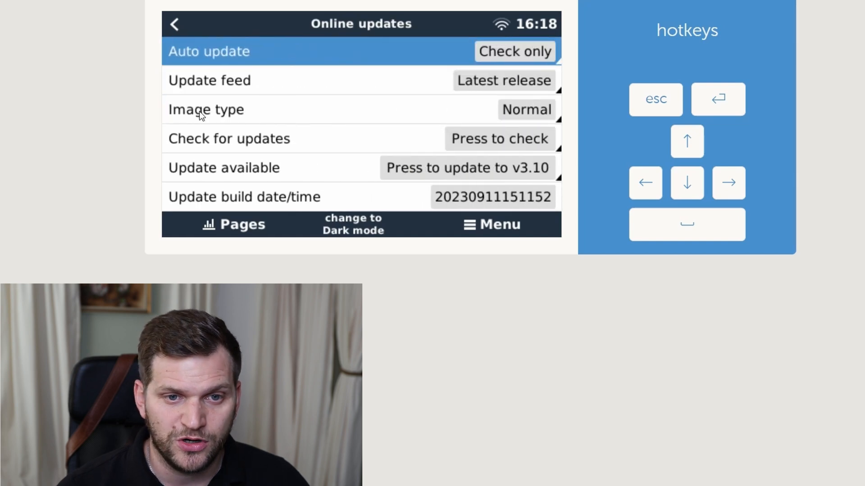
left_click(502, 80)
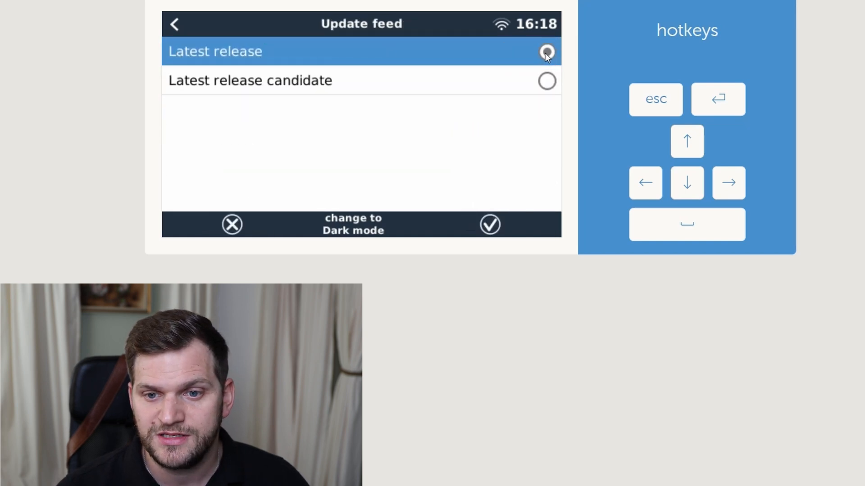
left_click(545, 51)
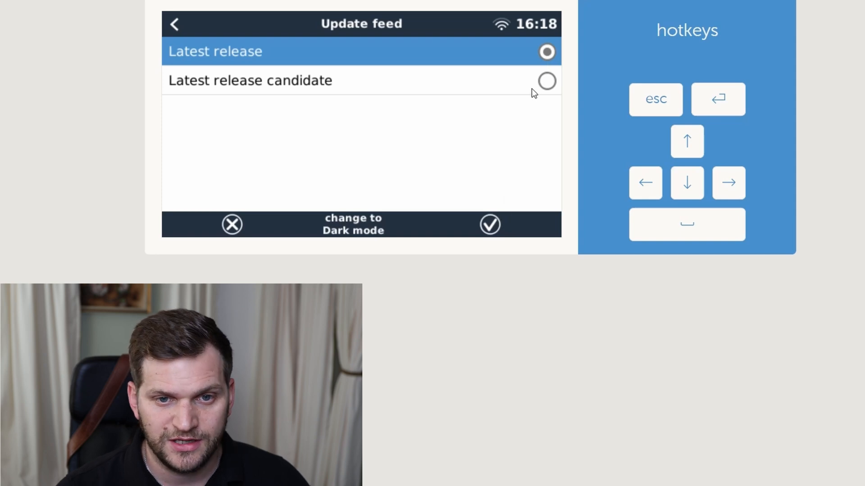
left_click(488, 224)
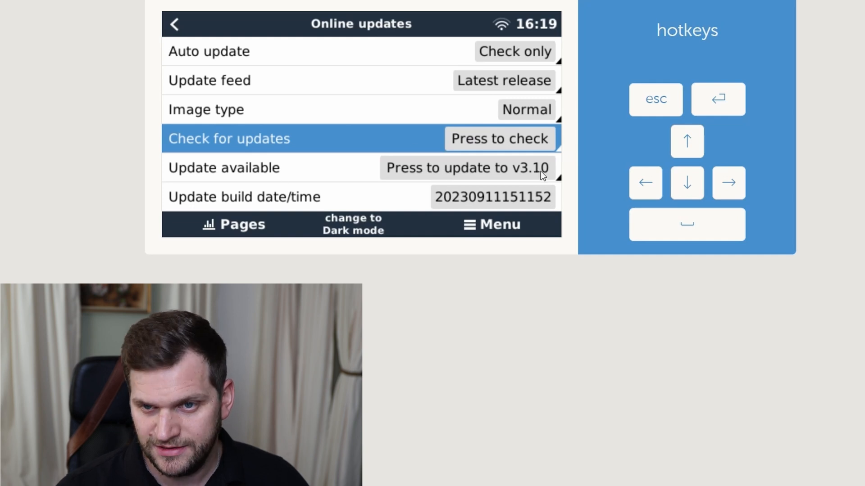
mouse_move(485, 200)
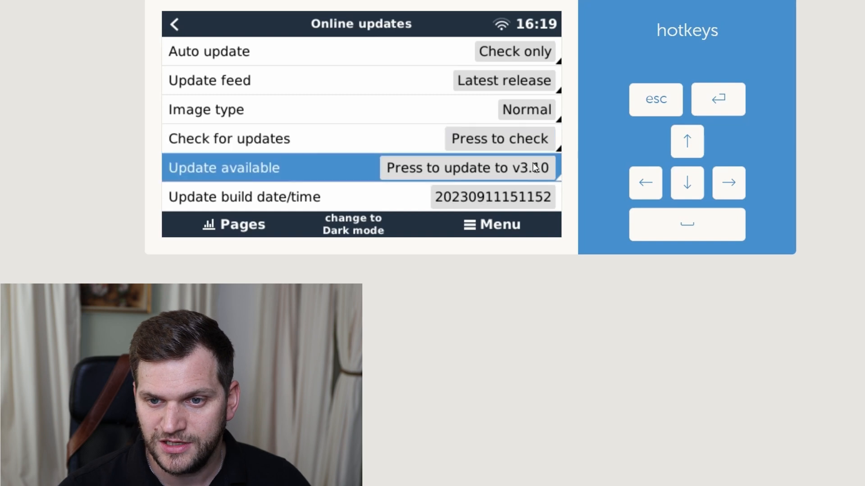
left_click(466, 168)
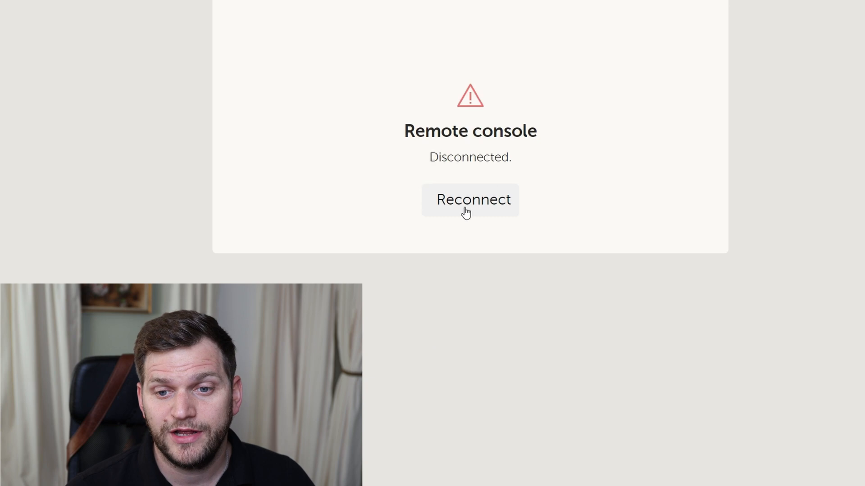
- Reconnect to the rebooting GX device's remote console, retrying after the failed attempt
left_click(469, 200)
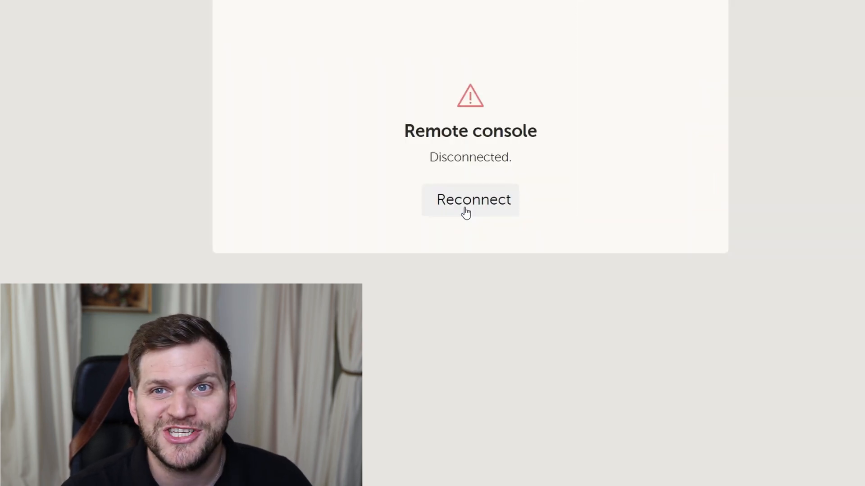
mouse_move(531, 278)
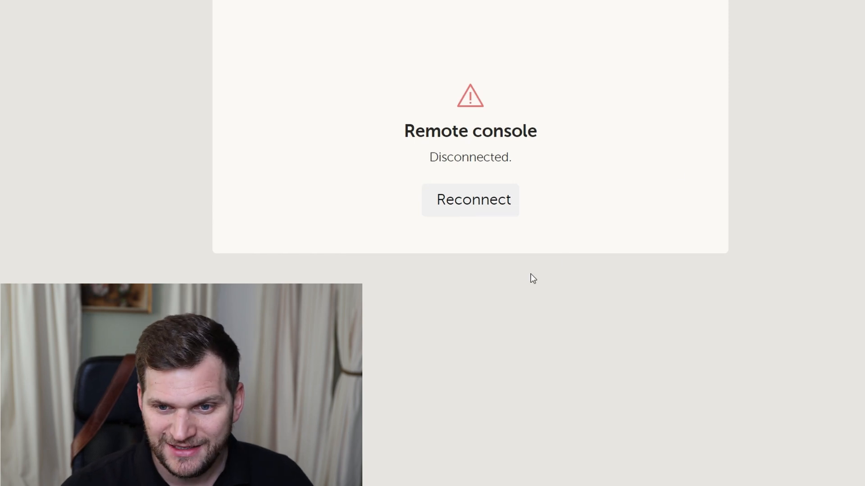
left_click(470, 199)
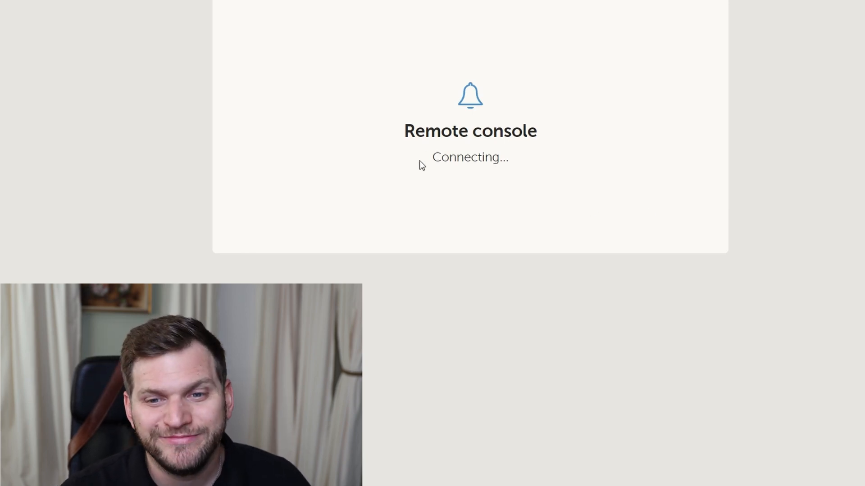
mouse_move(502, 228)
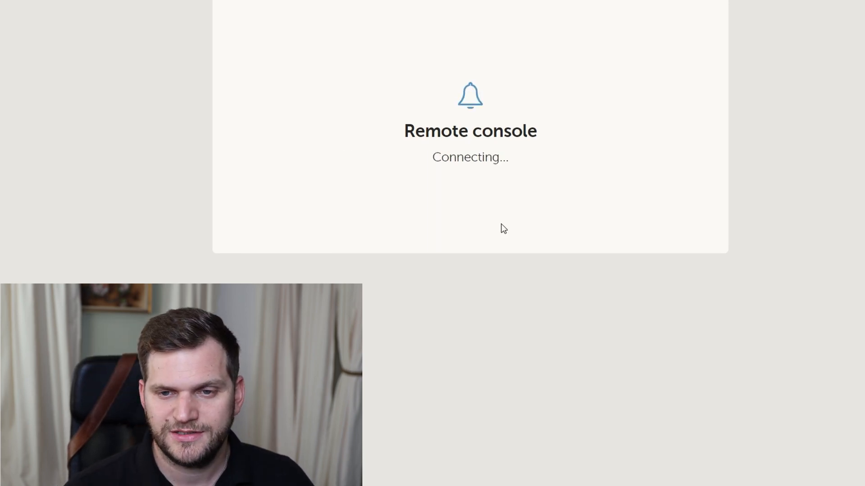
mouse_move(617, 320)
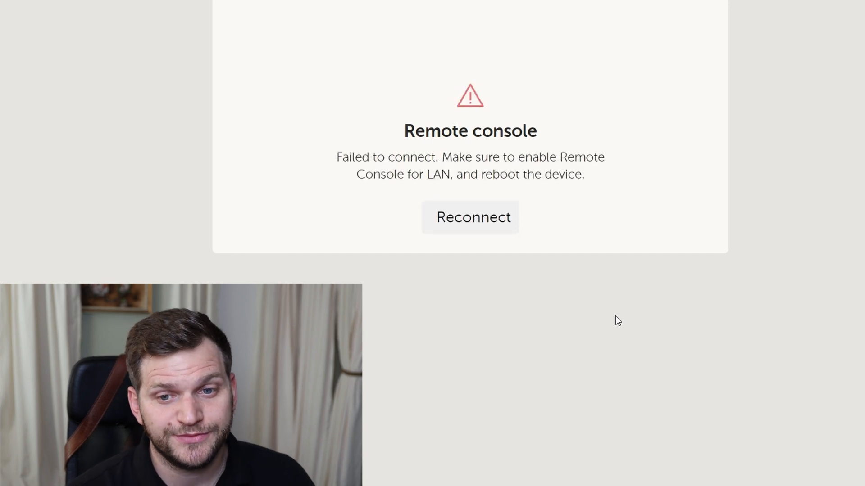
left_click(470, 217)
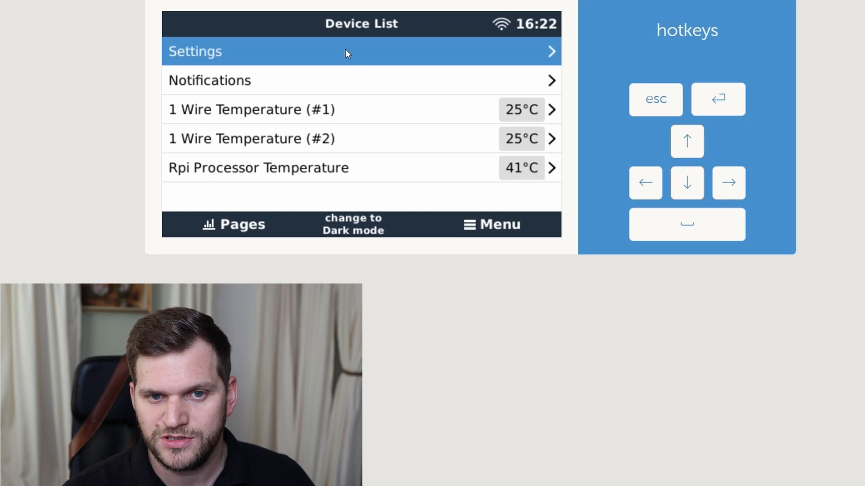
- Confirm firmware v3.10 in Settings, run a fresh online check showing no newer version, then go back
left_click(361, 50)
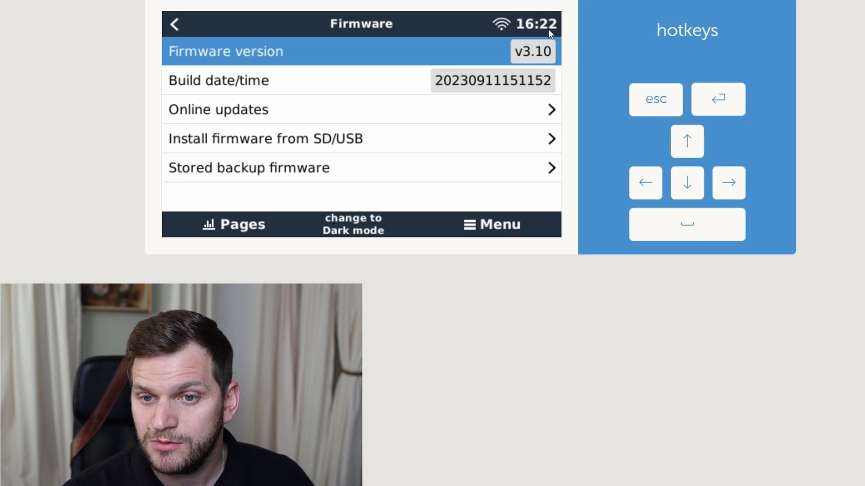
left_click(361, 109)
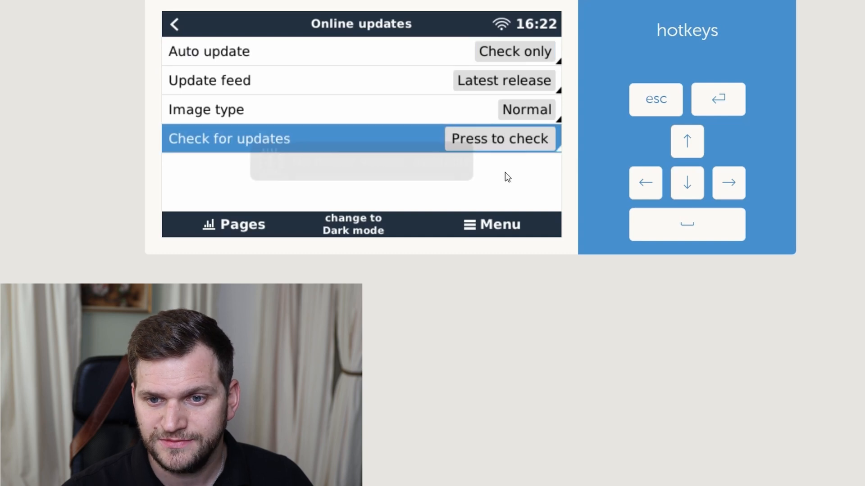
left_click(498, 138)
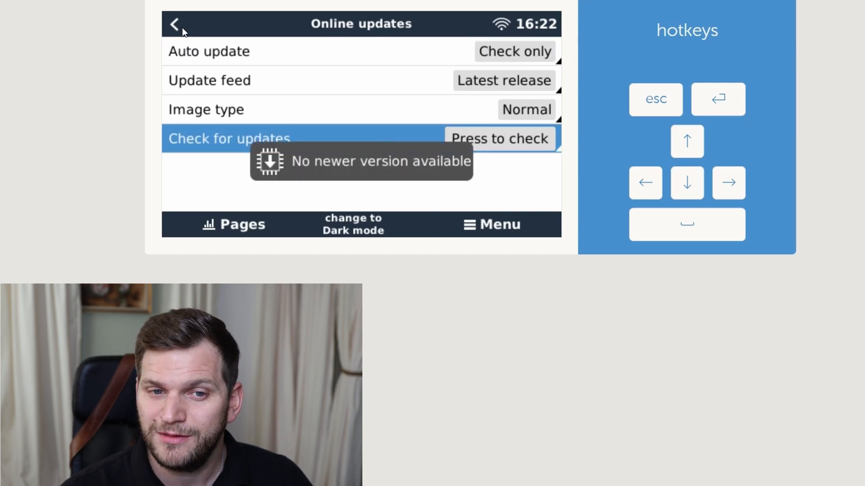
left_click(174, 23)
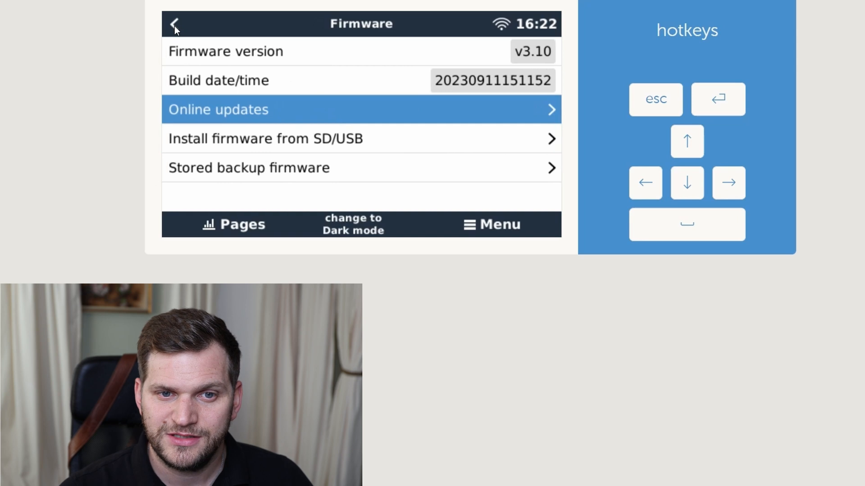
left_click(174, 24)
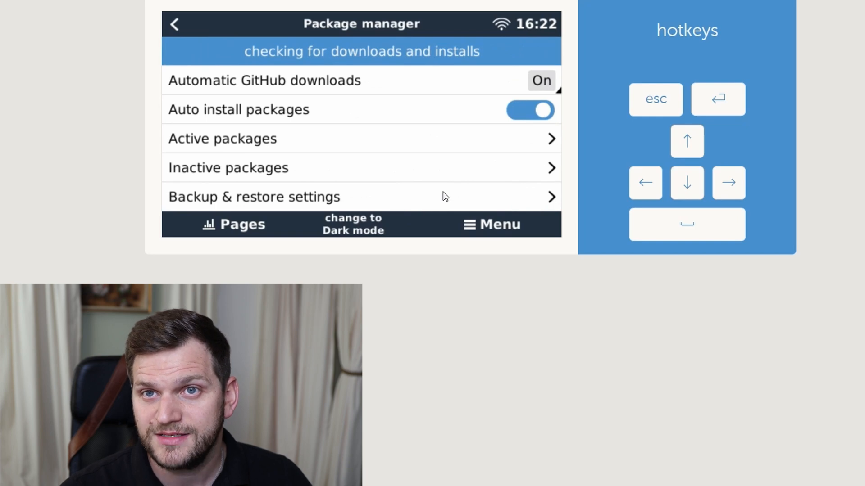
mouse_move(471, 125)
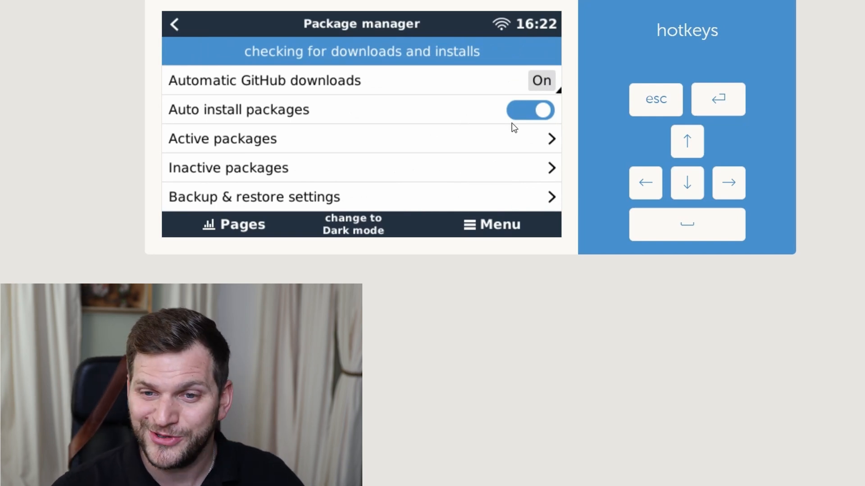
- View Active packages to confirm stored and installed versions match, then leave Package manager
left_click(686, 183)
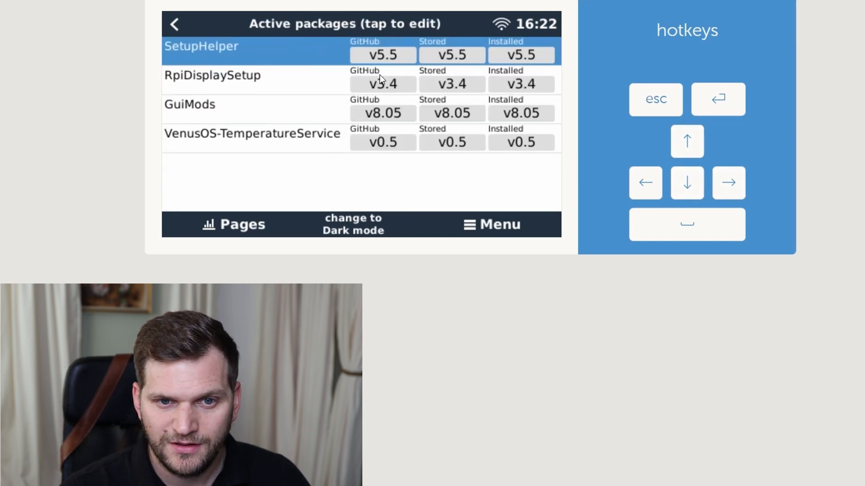
mouse_move(595, 200)
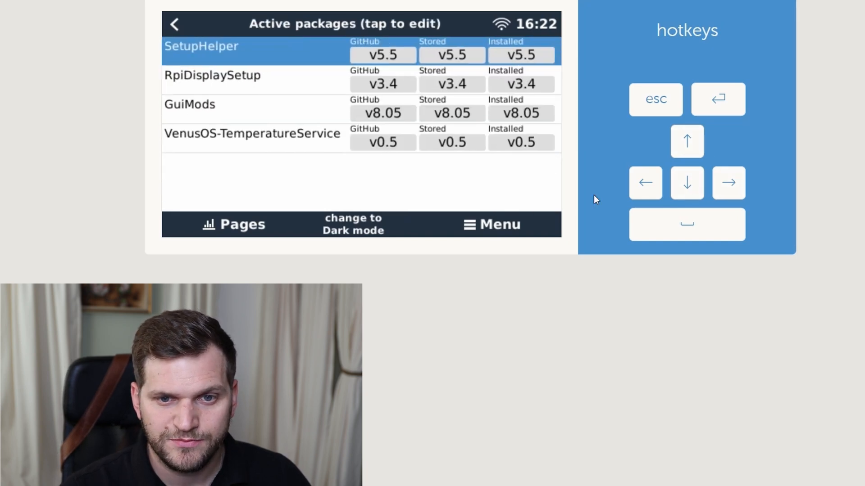
left_click(174, 24)
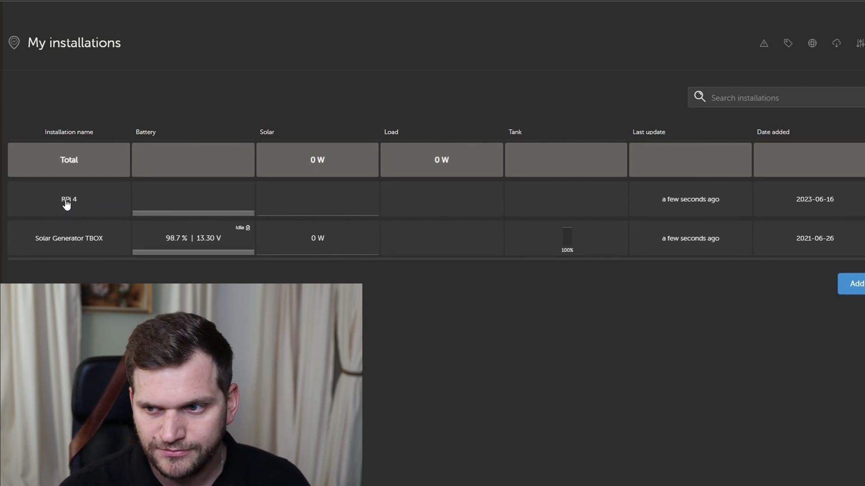
- Open the RPi 4 installation's dashboard showing processor and 1-Wire temperature readings
left_click(68, 199)
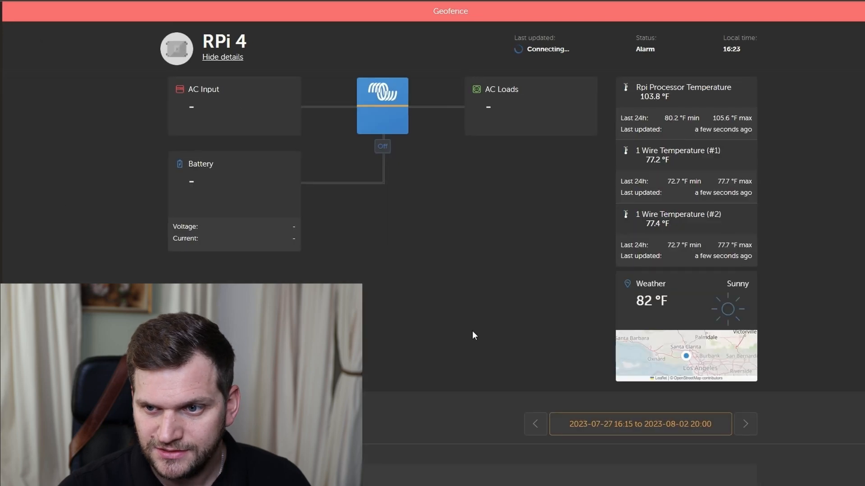